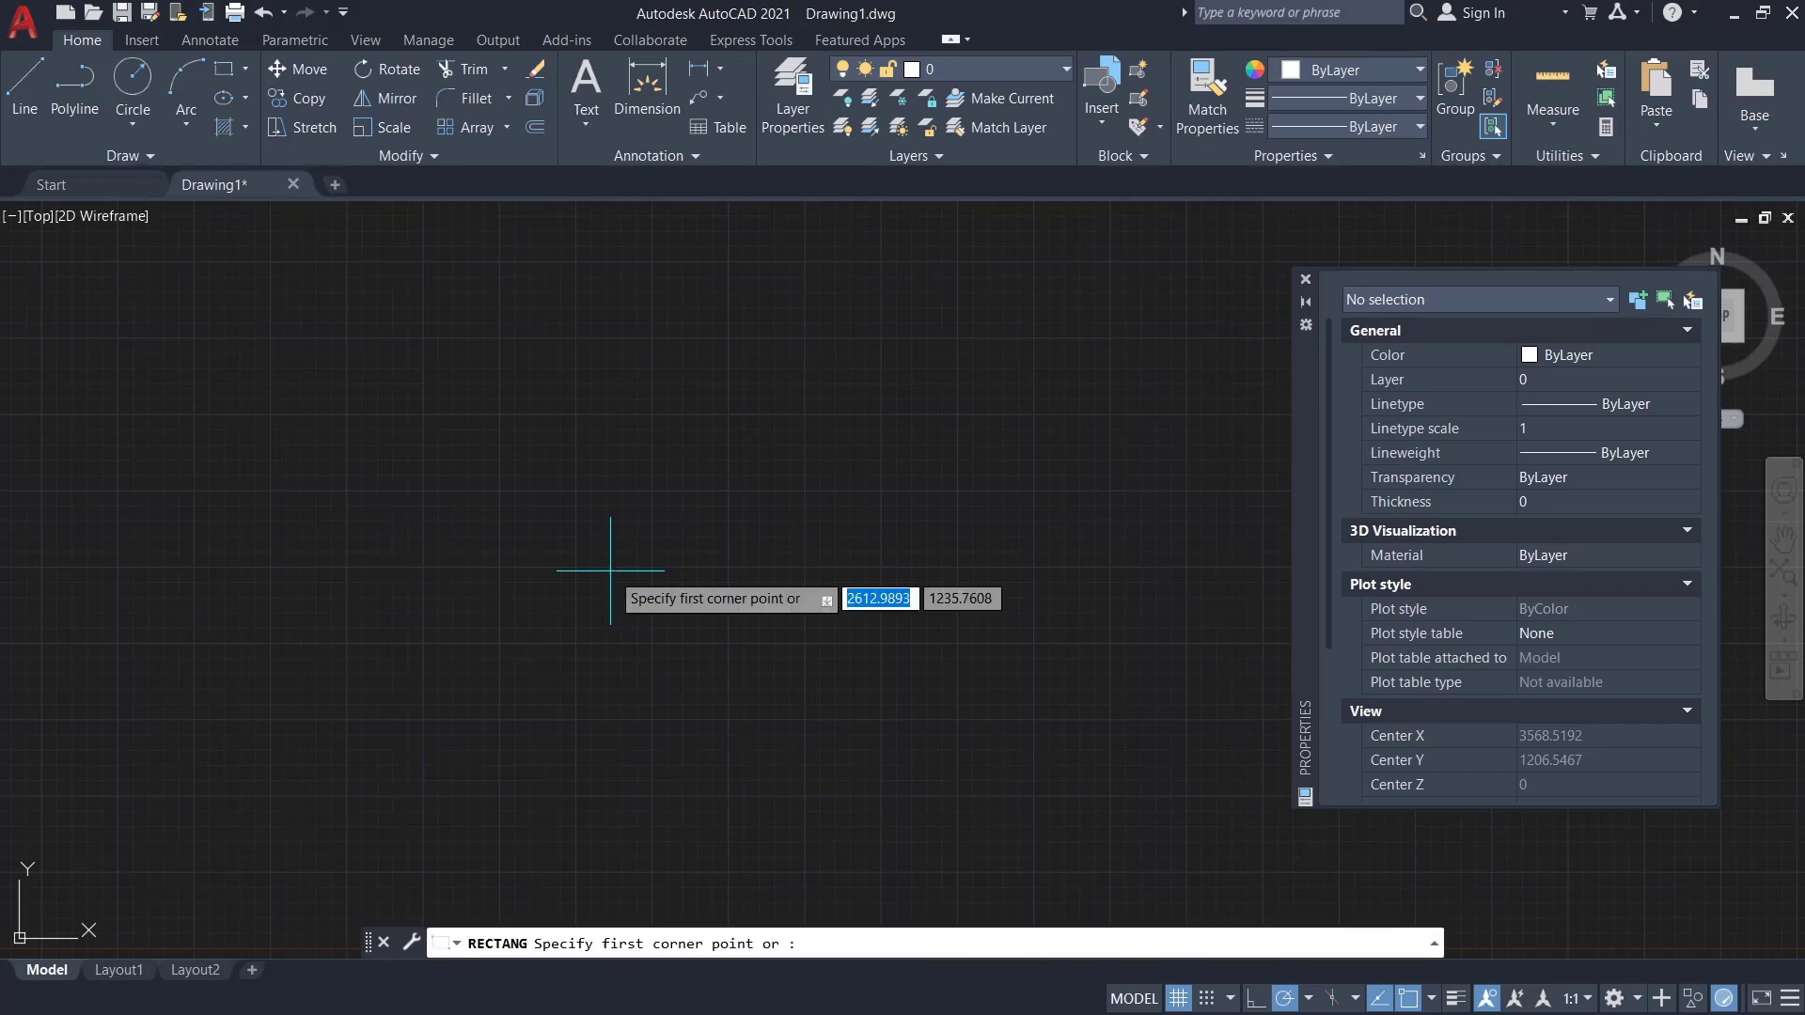
Pick the first corner of a new rectangle in the drawing
{"action": "left_click", "coordinate": [610, 568]}
{"action": "type", "text": "ALIGN"}
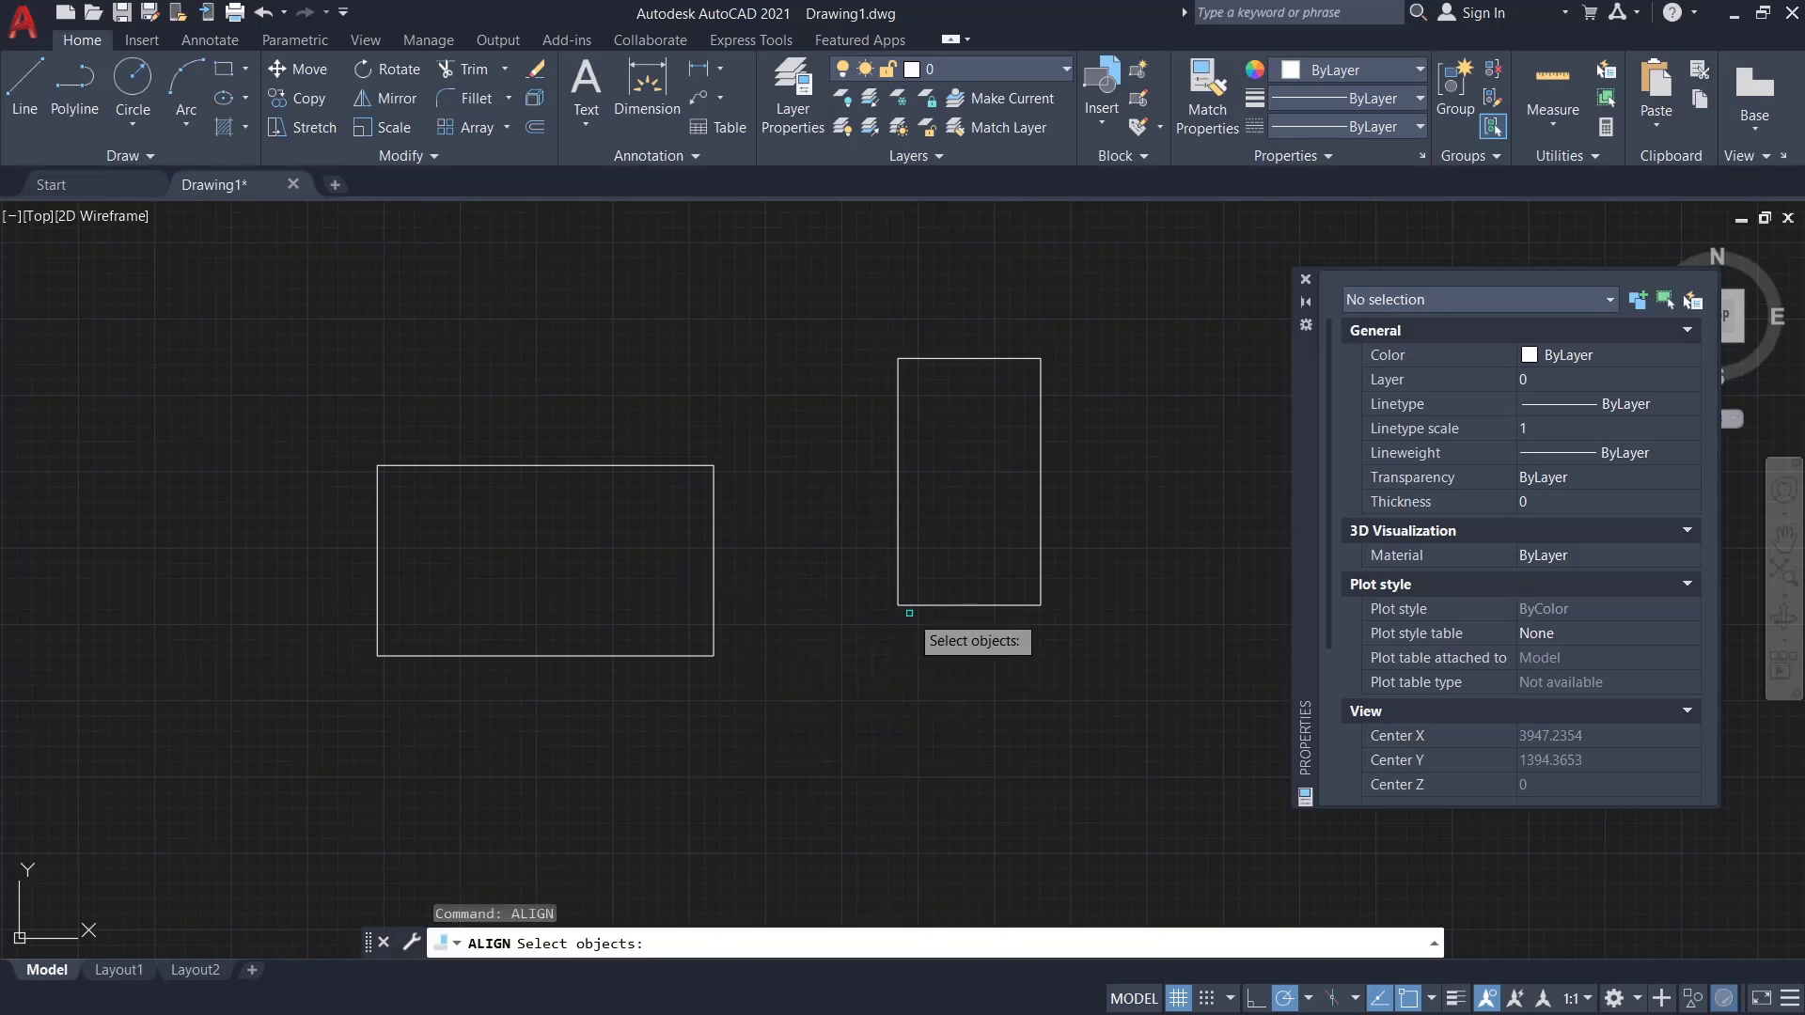
Align the tall rectangle so its bottom-left corner meets the wide rectangle's top-left corner
{"action": "left_click", "coordinate": [968, 480]}
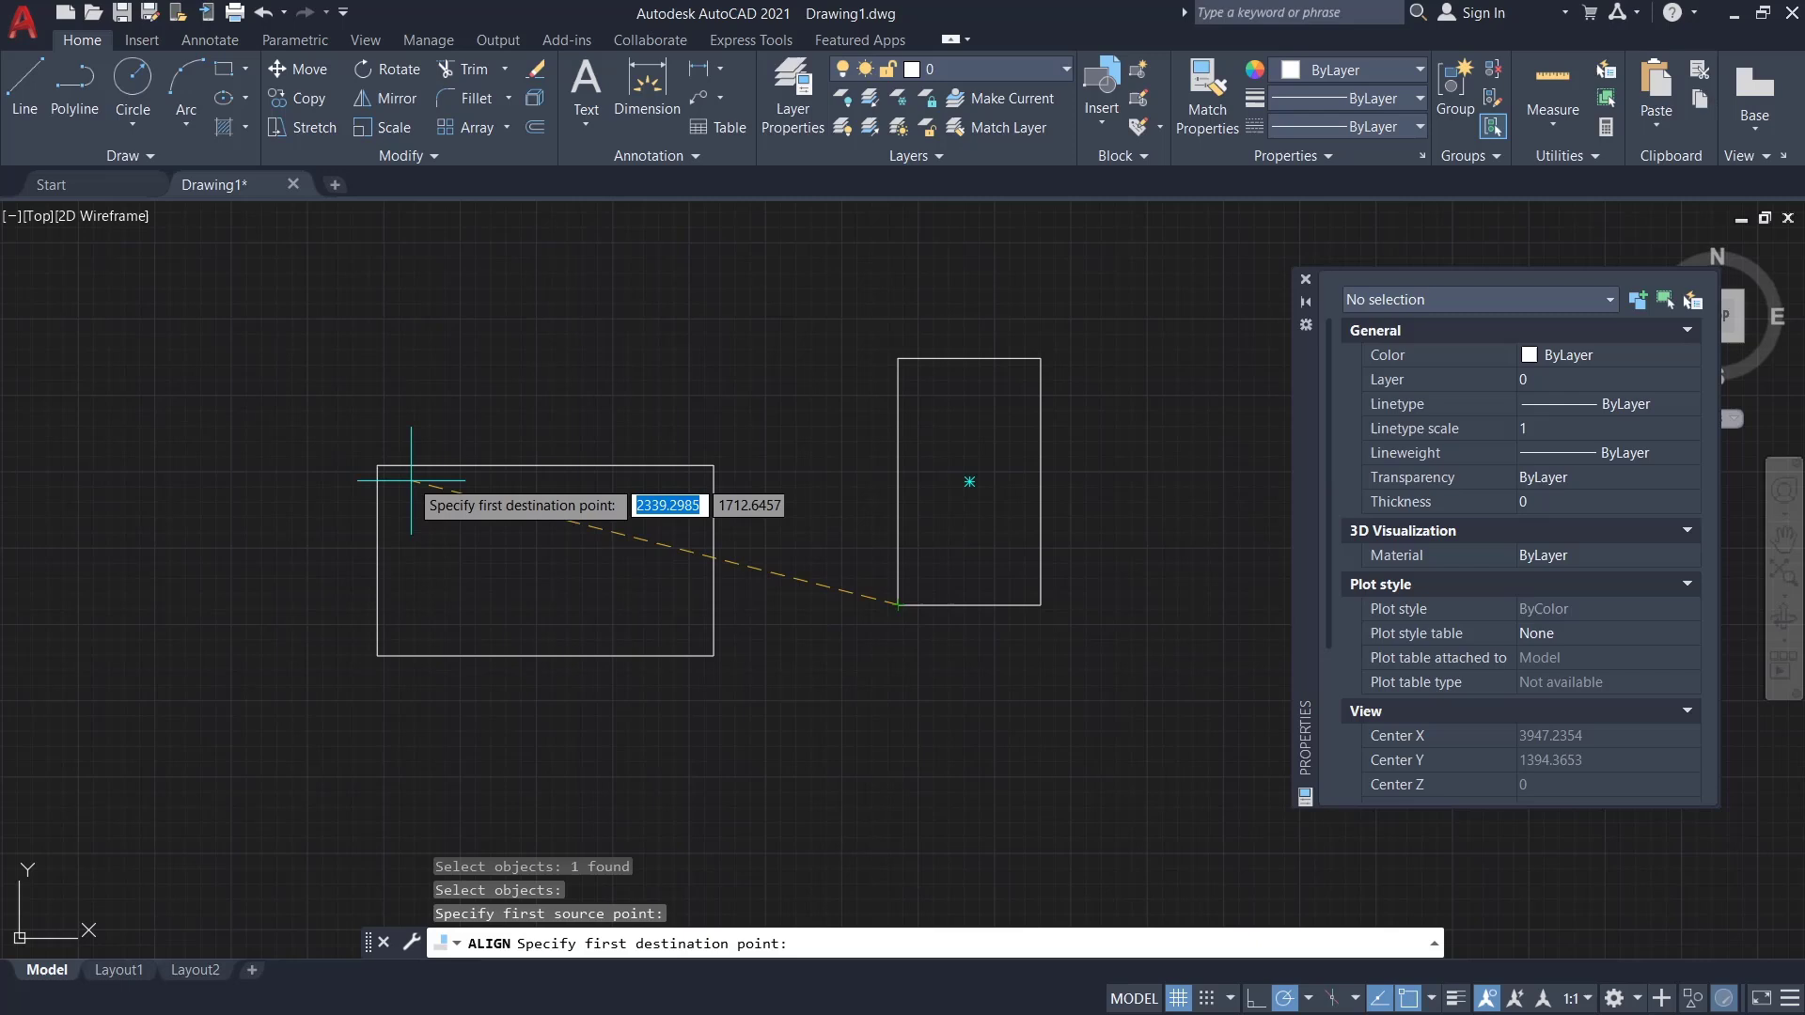
{"action": "left_click", "coordinate": [897, 607]}
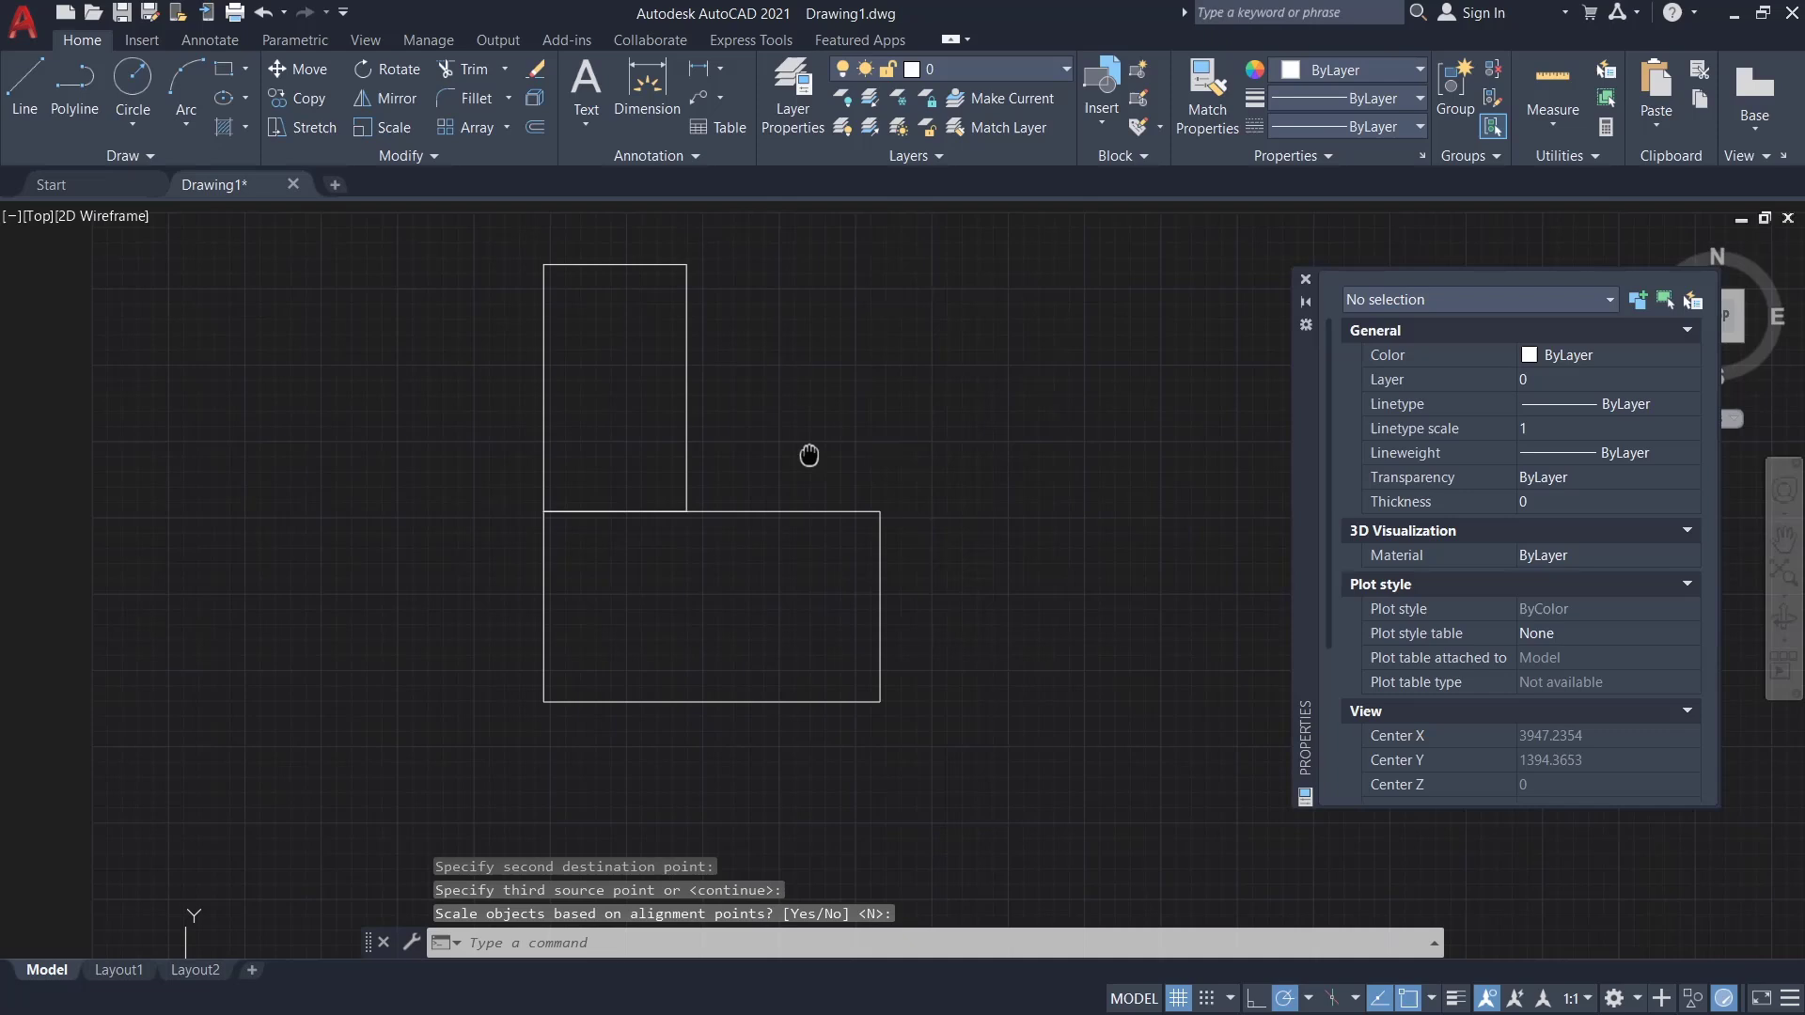
{"action": "left_click_drag", "start_coordinate": [809, 455], "coordinate": [745, 512]}
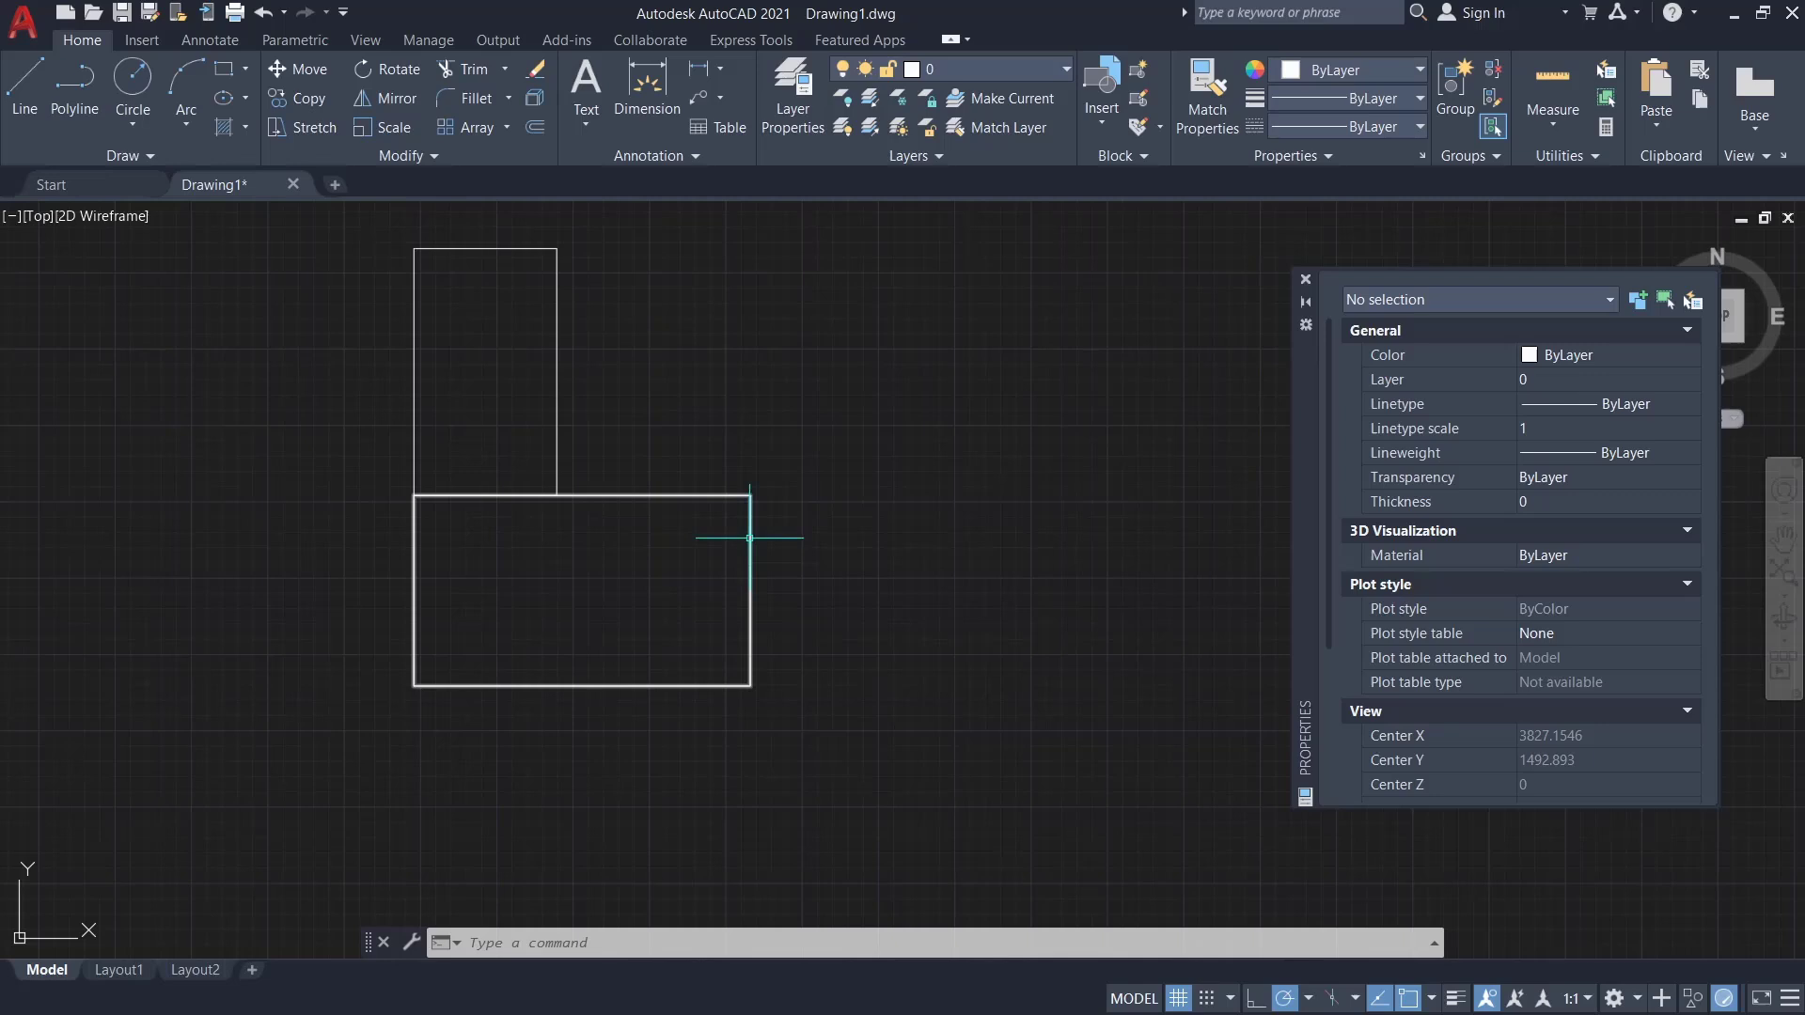
{"action": "mouse_move", "coordinate": [1047, 588]}
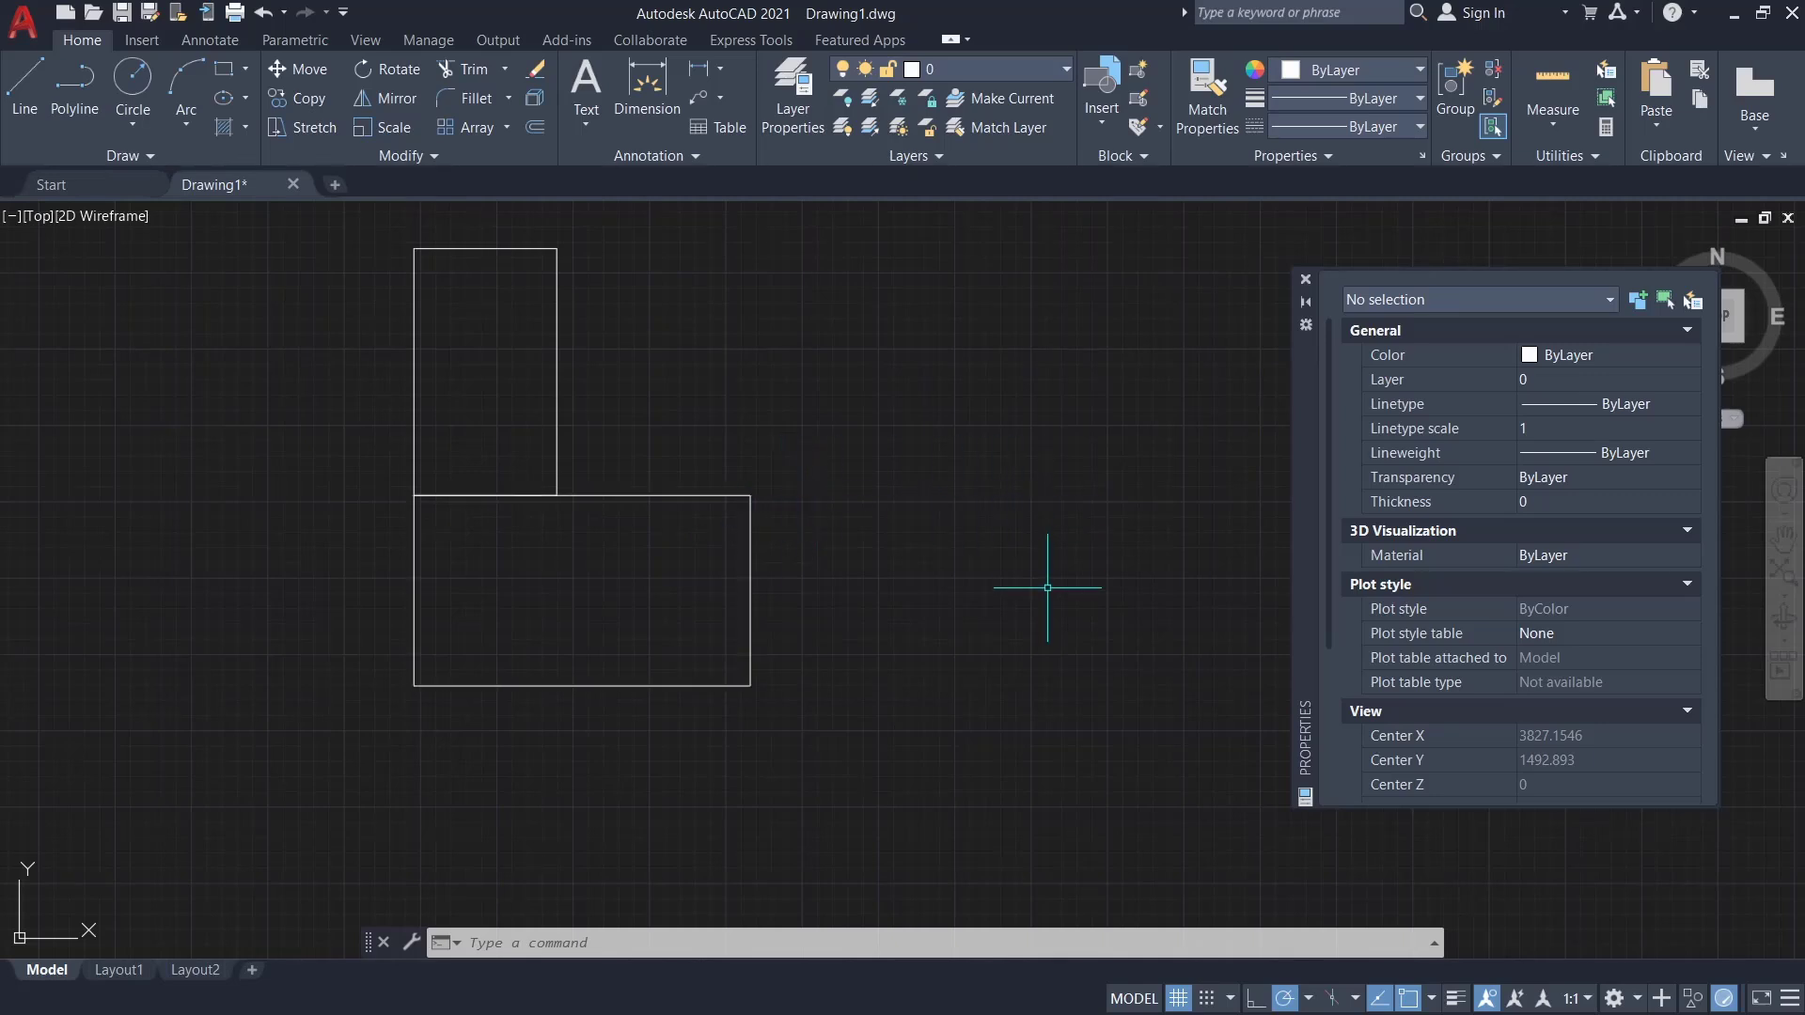
{"action": "type", "text": "a"}
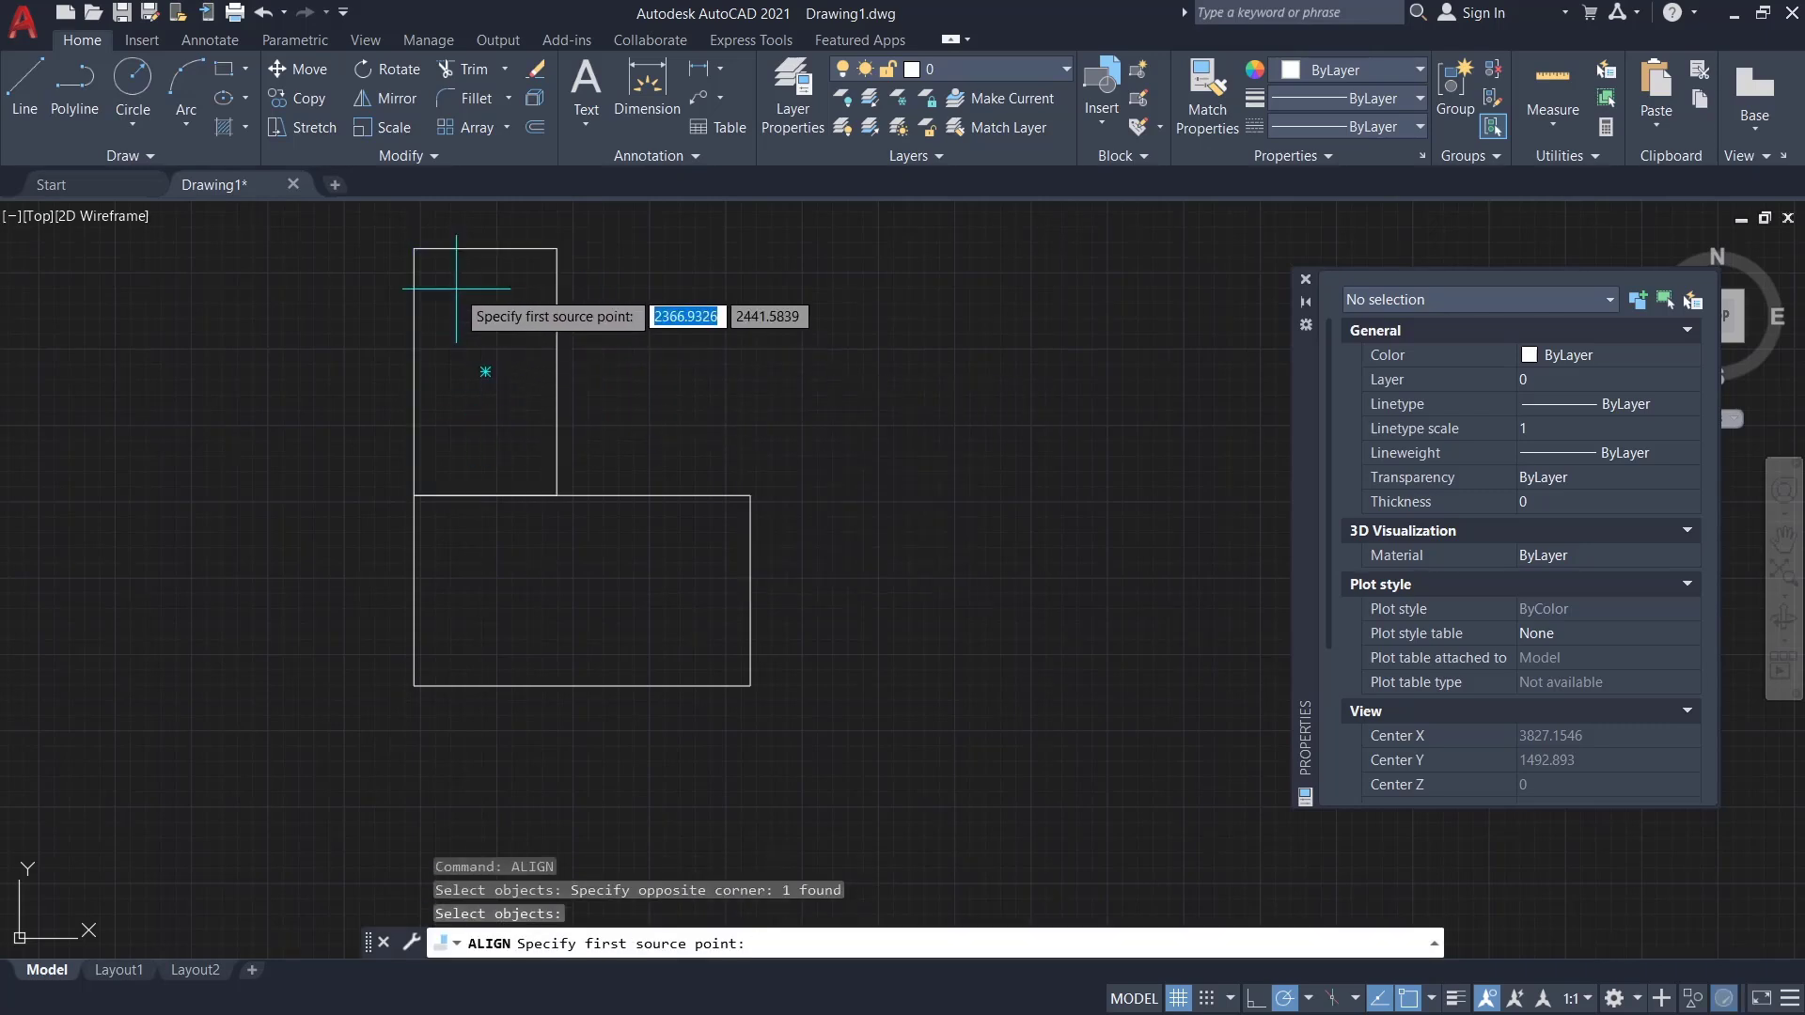
Realign the tall rectangle's top corners onto the wide rectangle's top-right corner, rotating it on its side
{"action": "left_click", "coordinate": [415, 248]}
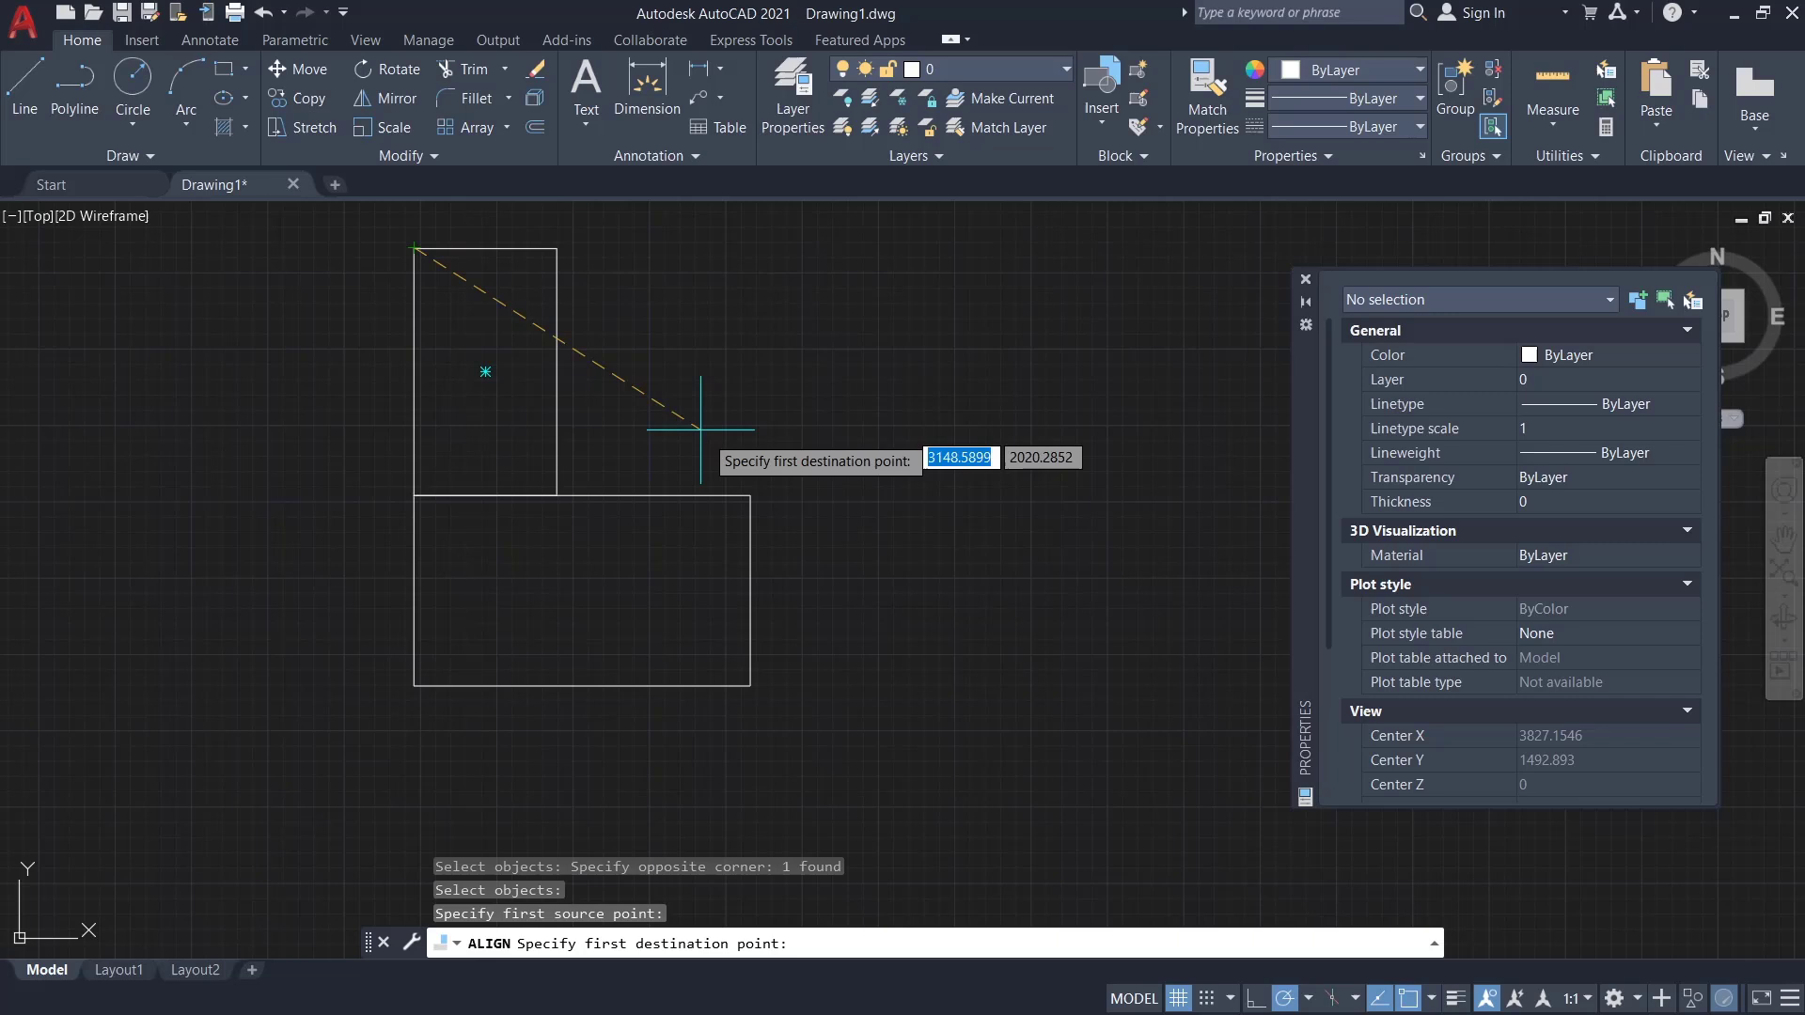
{"action": "left_click", "coordinate": [699, 429]}
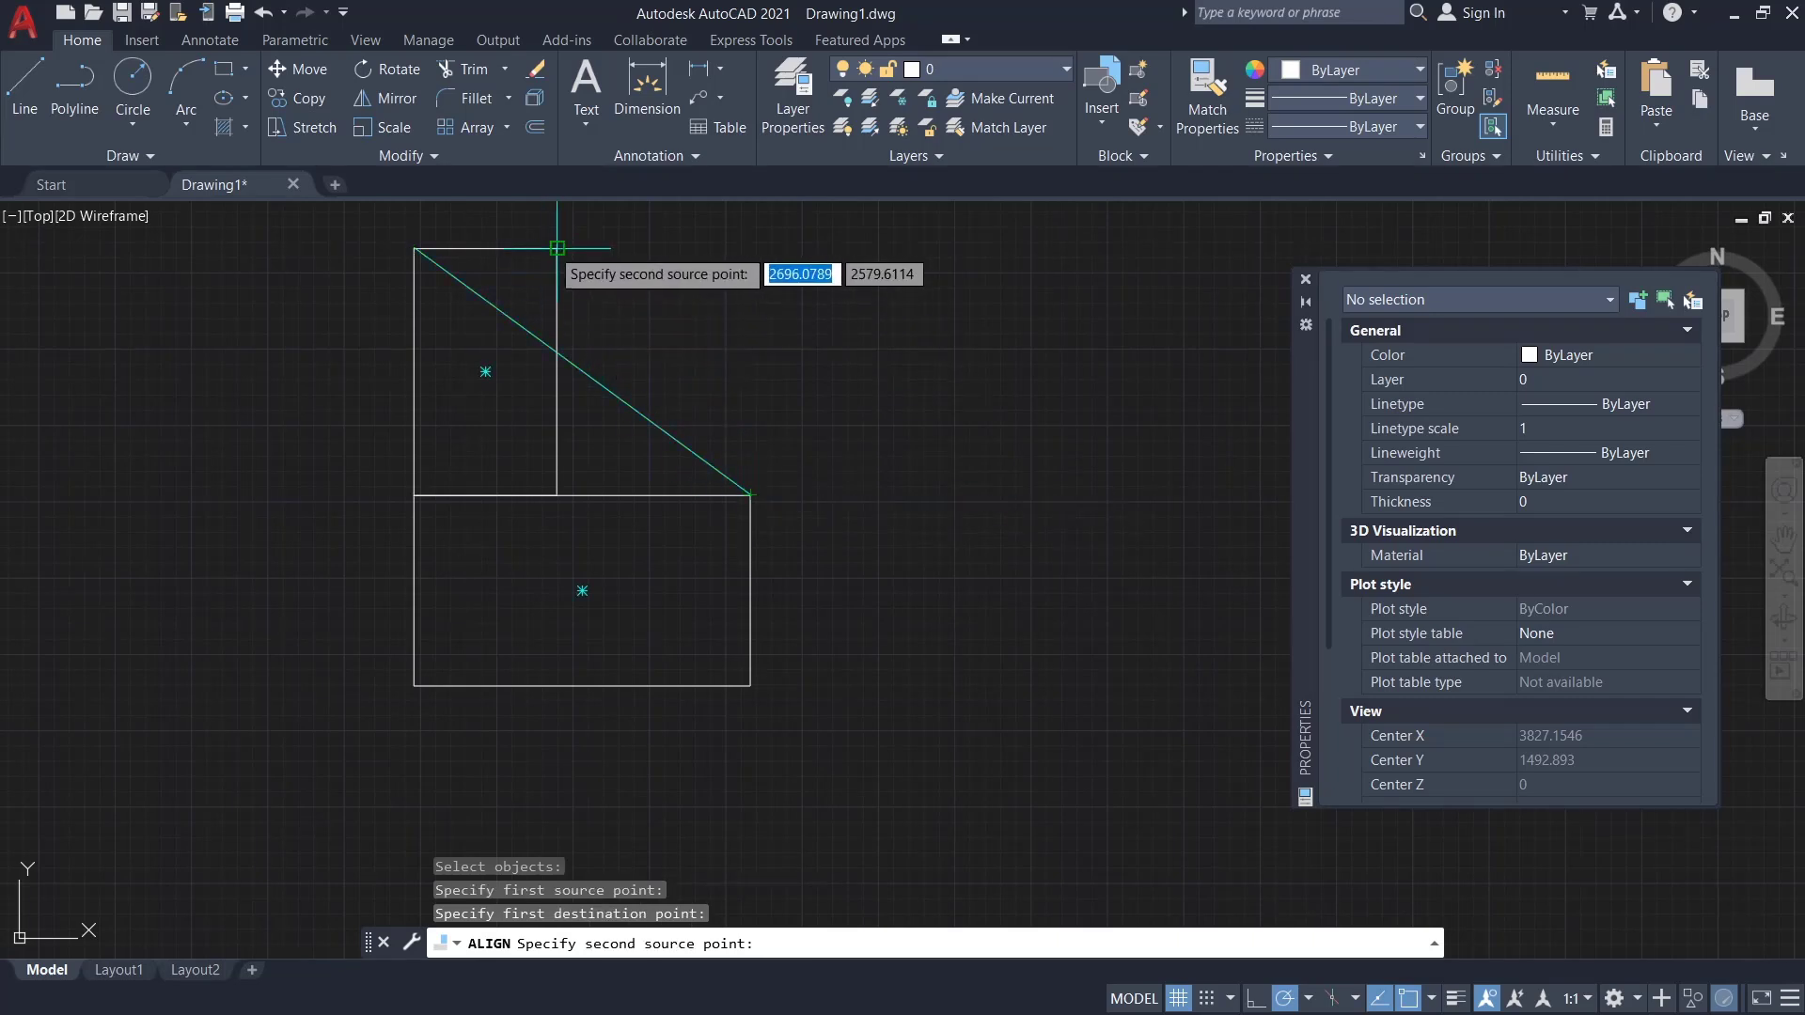
{"action": "left_click", "coordinate": [748, 627]}
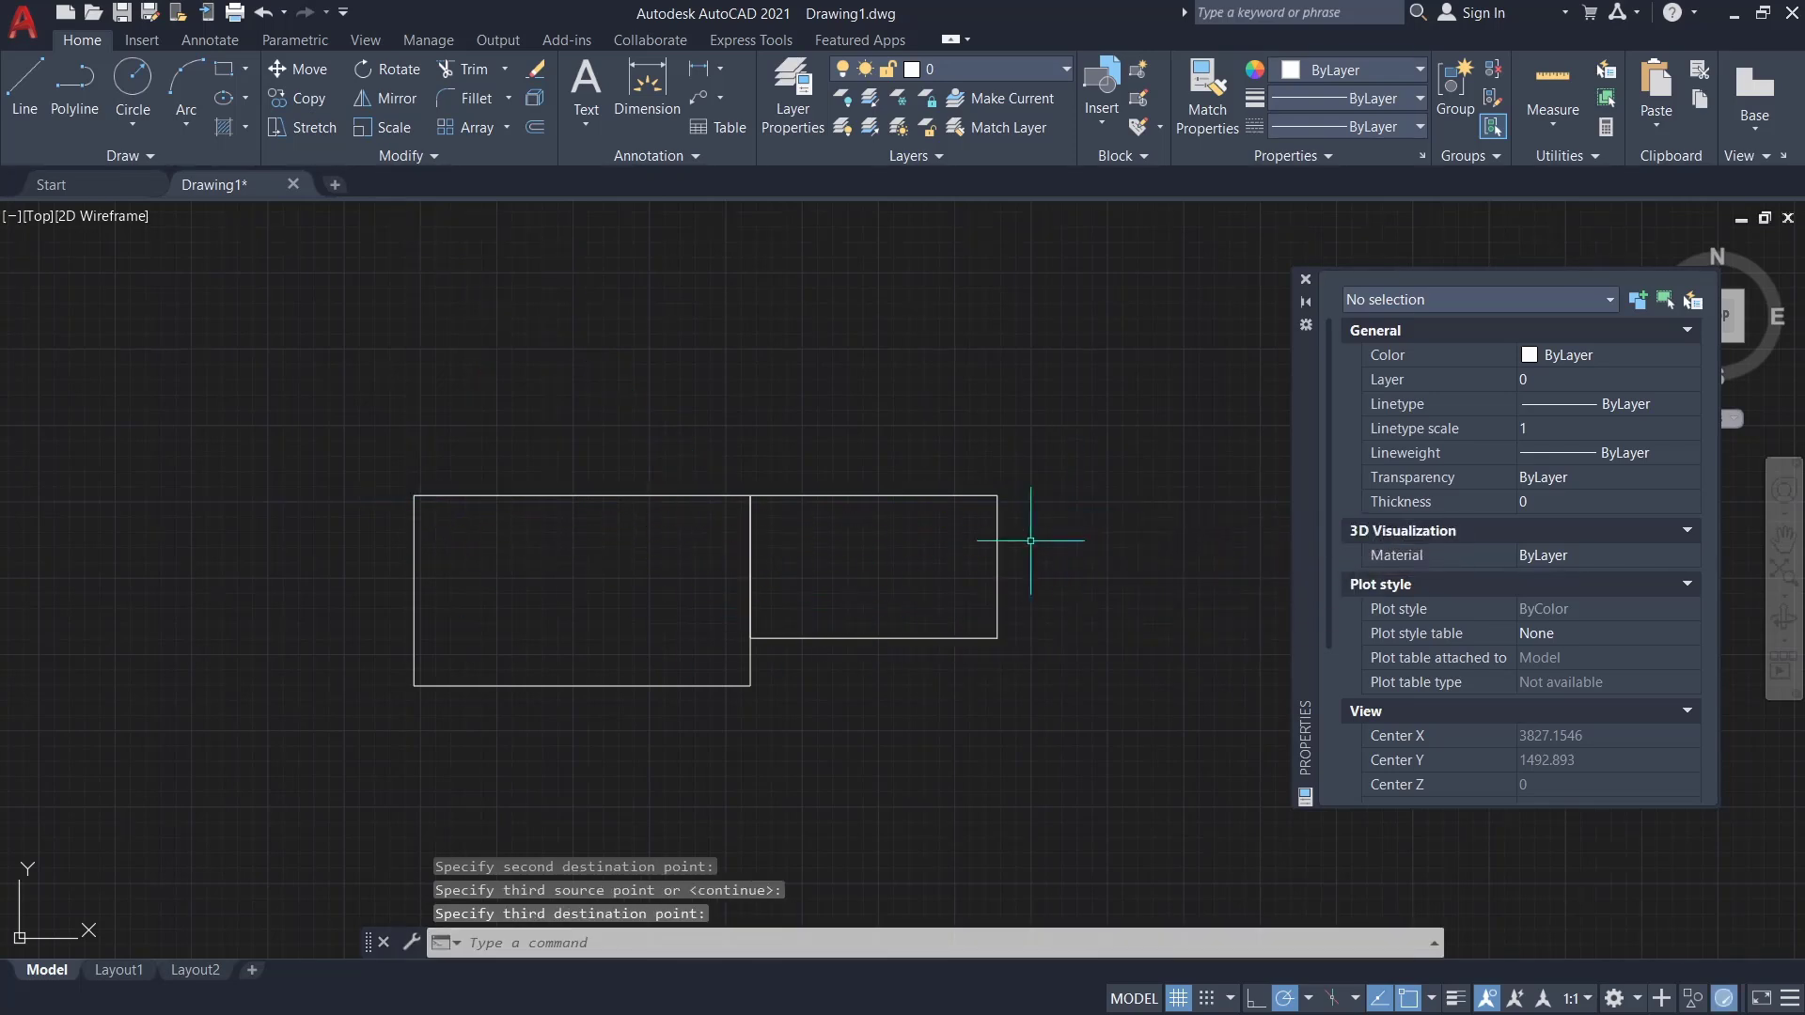
{"action": "mouse_move", "coordinate": [760, 537]}
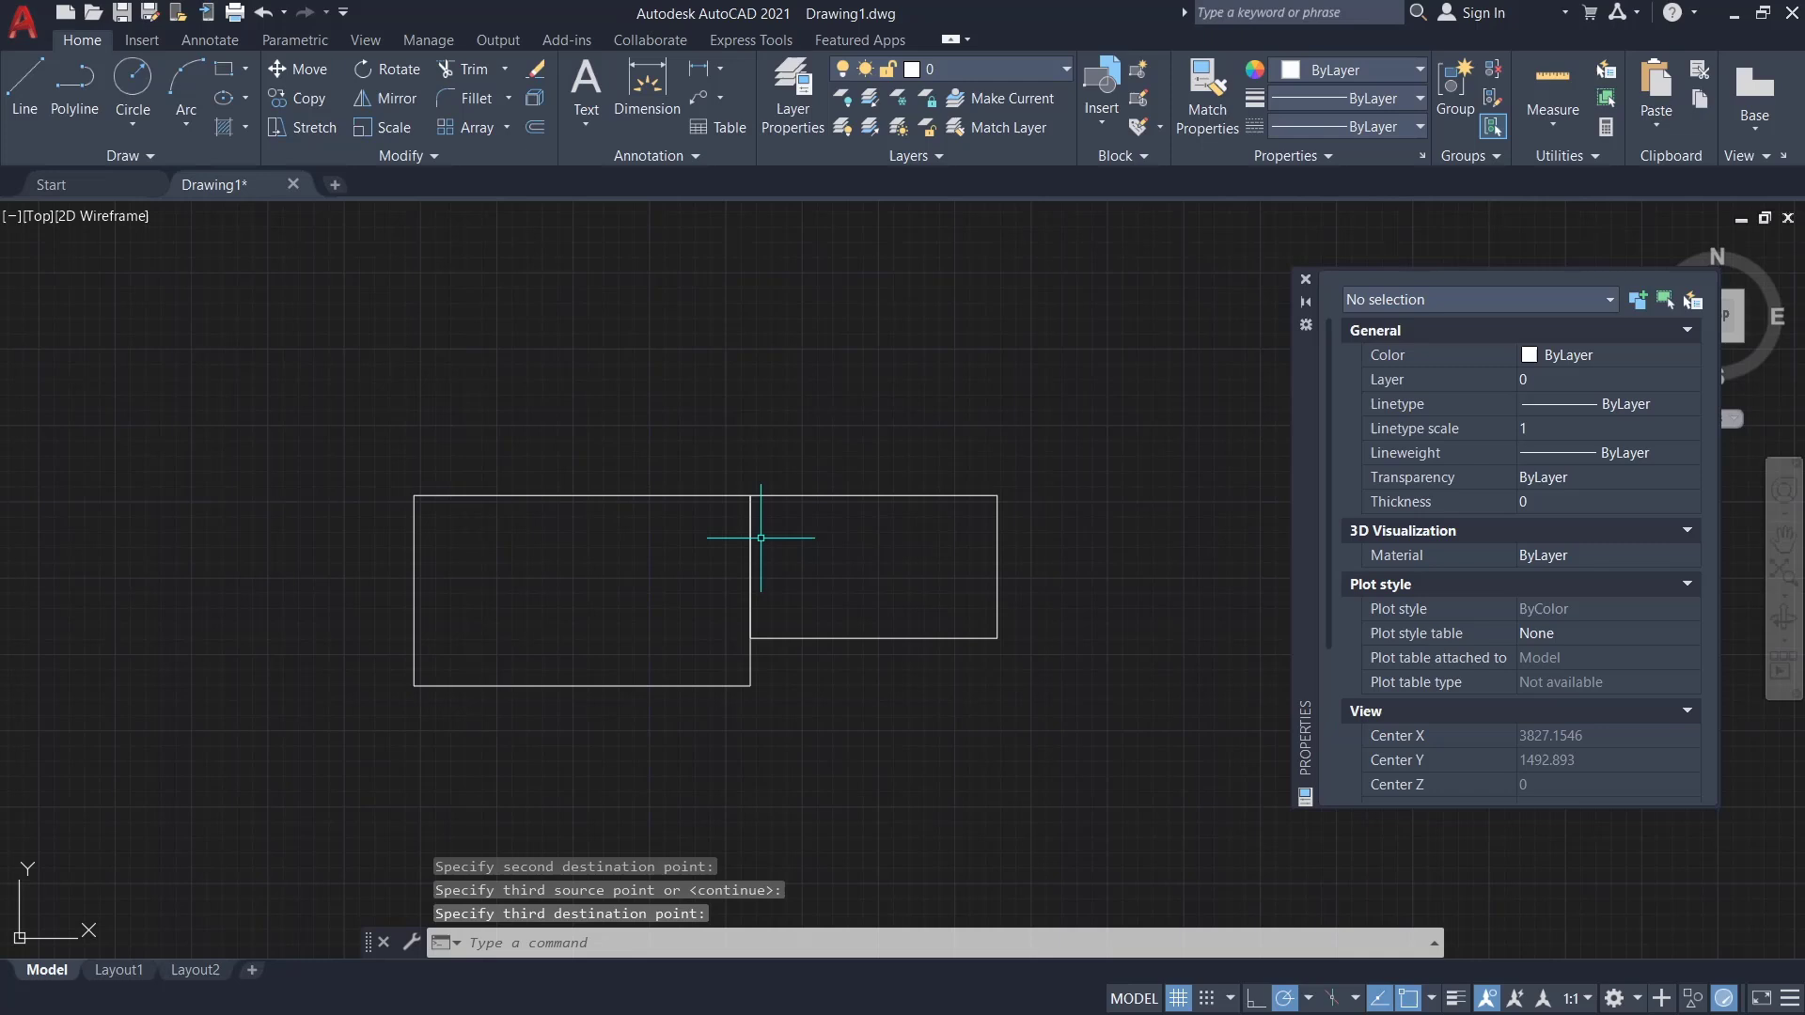
{"action": "mouse_move", "coordinate": [819, 465]}
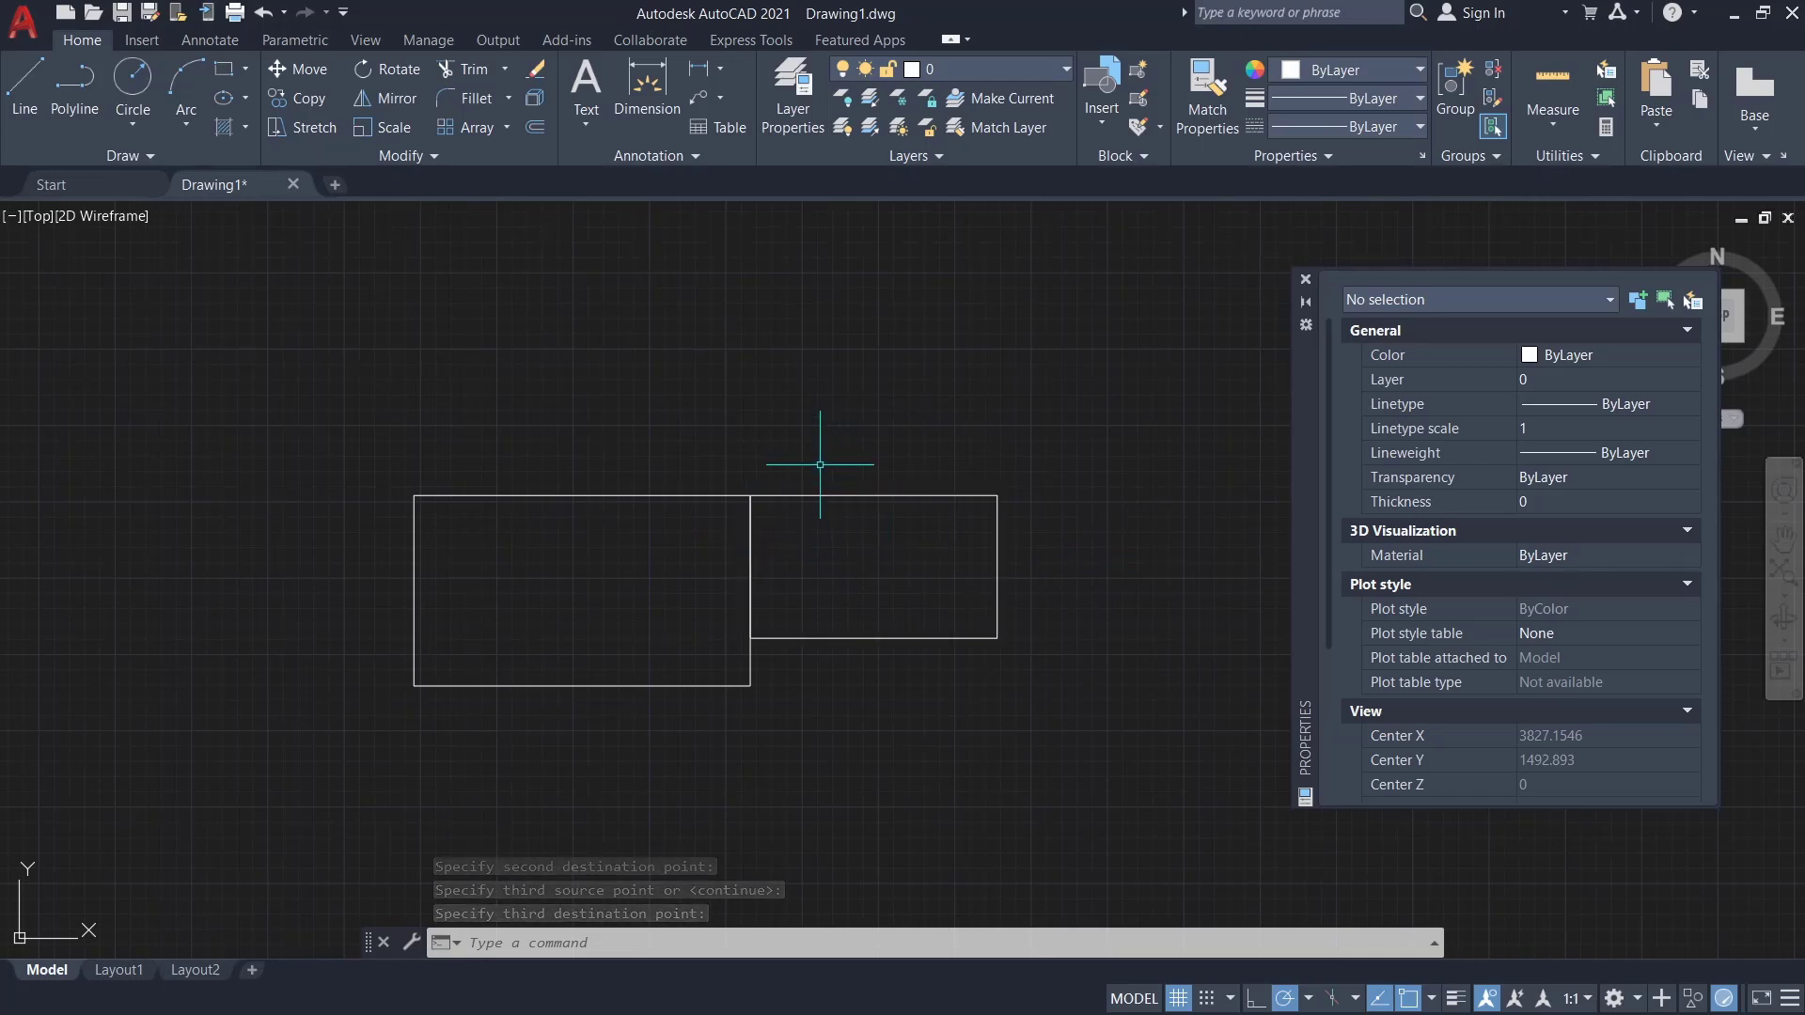